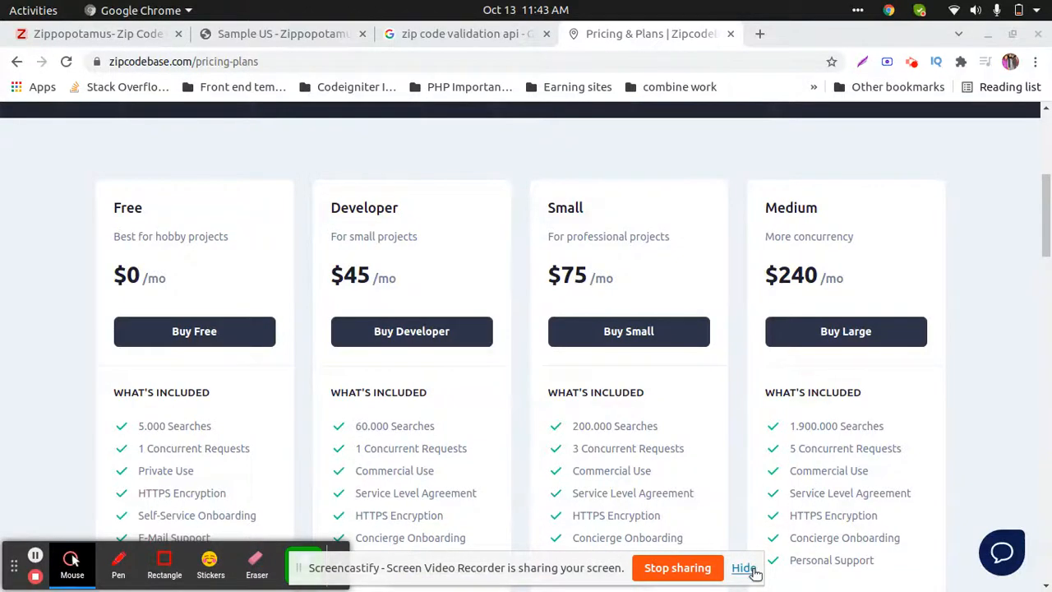
Step: From the 'zip code validation api' results, launch Loqate's Postcode Lookup API page in a new tab
left_click(743, 568)
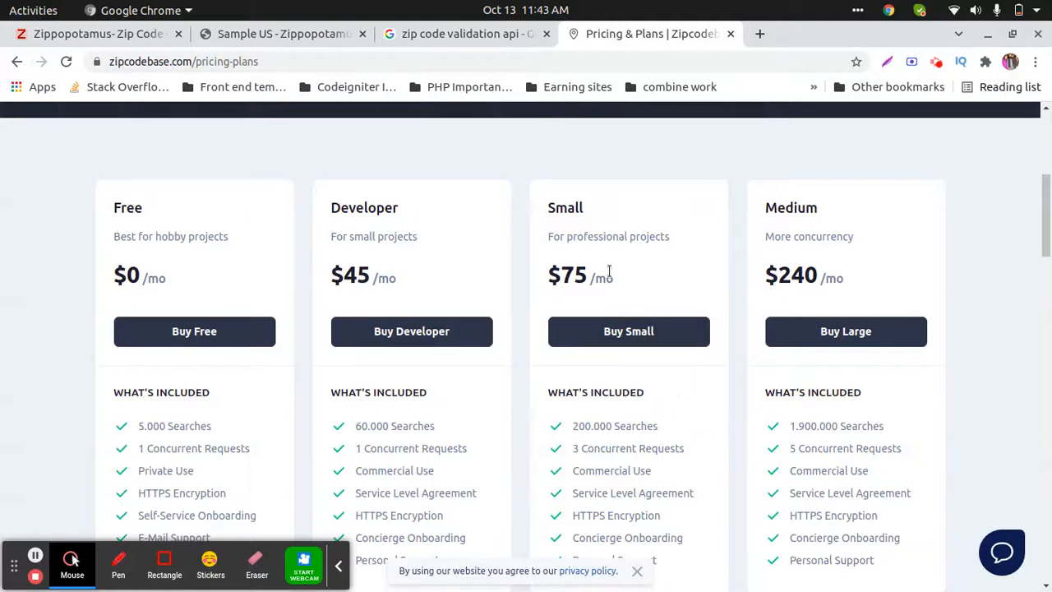
mouse_move(508, 240)
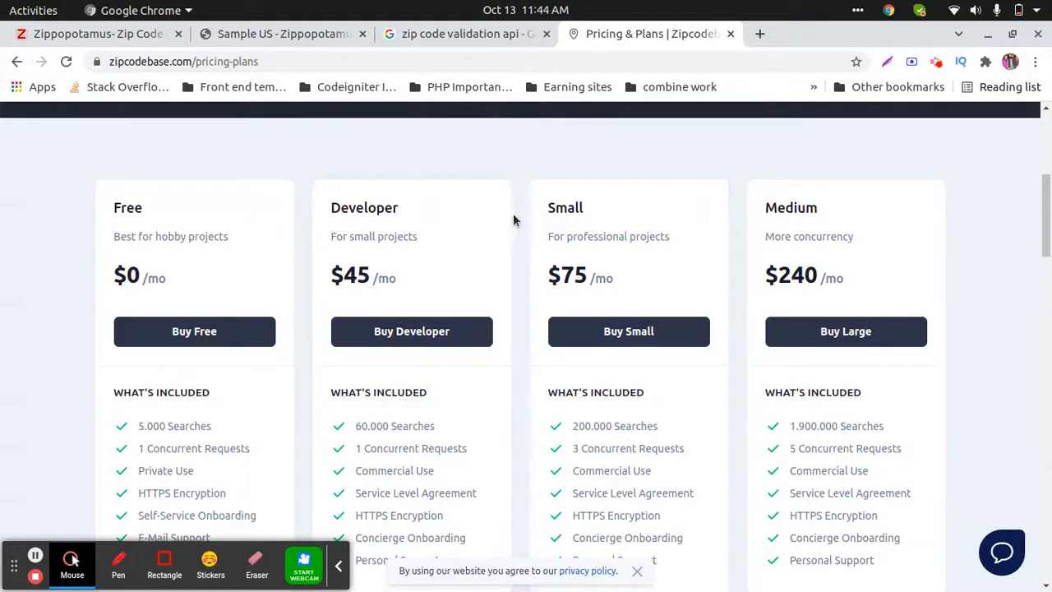
left_click(464, 33)
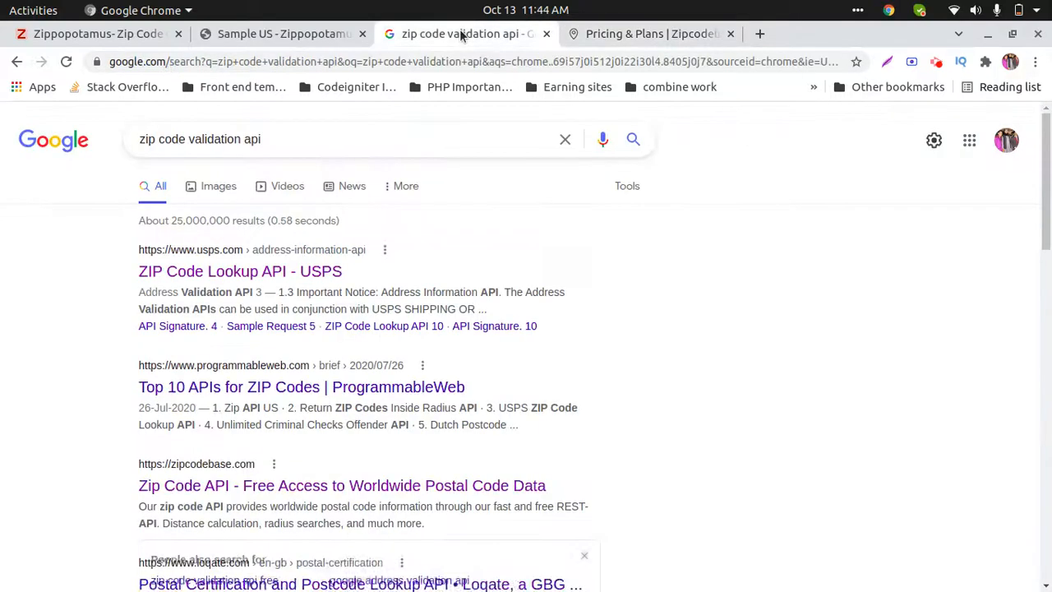
scroll("down", 3)
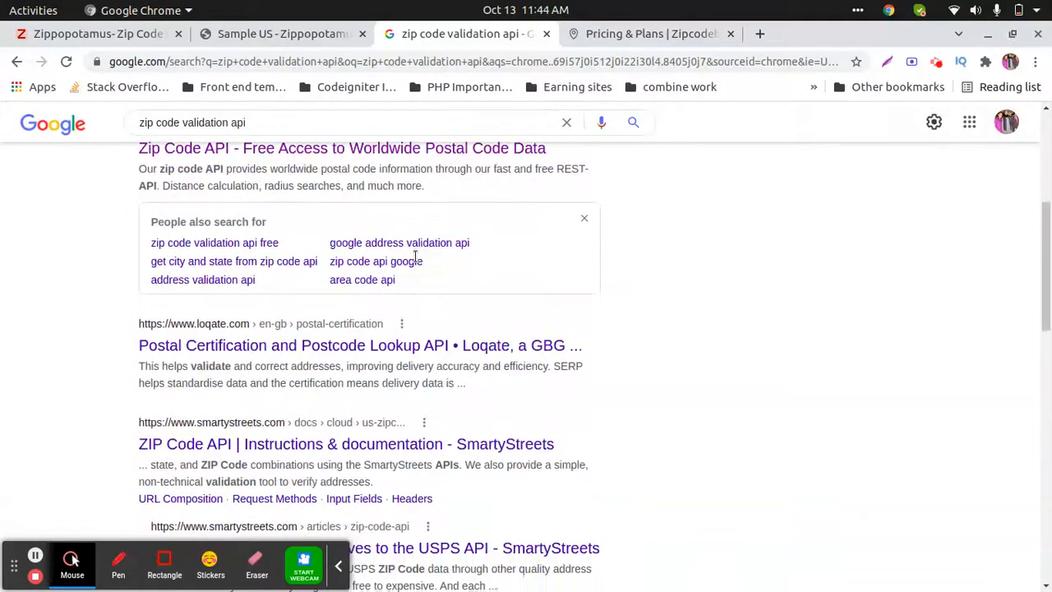
scroll("down", 3)
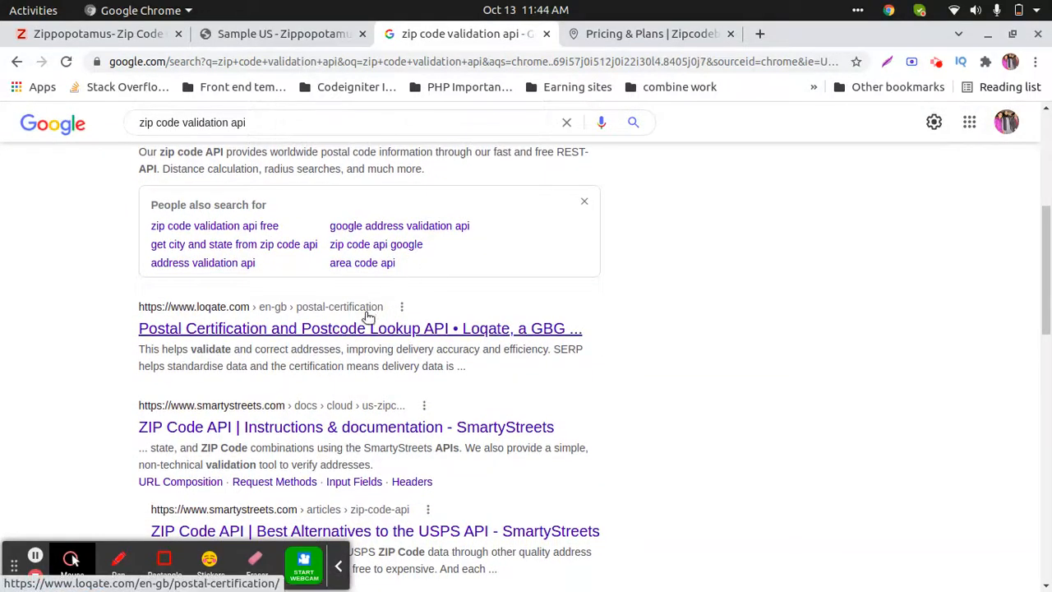
left_click(360, 329)
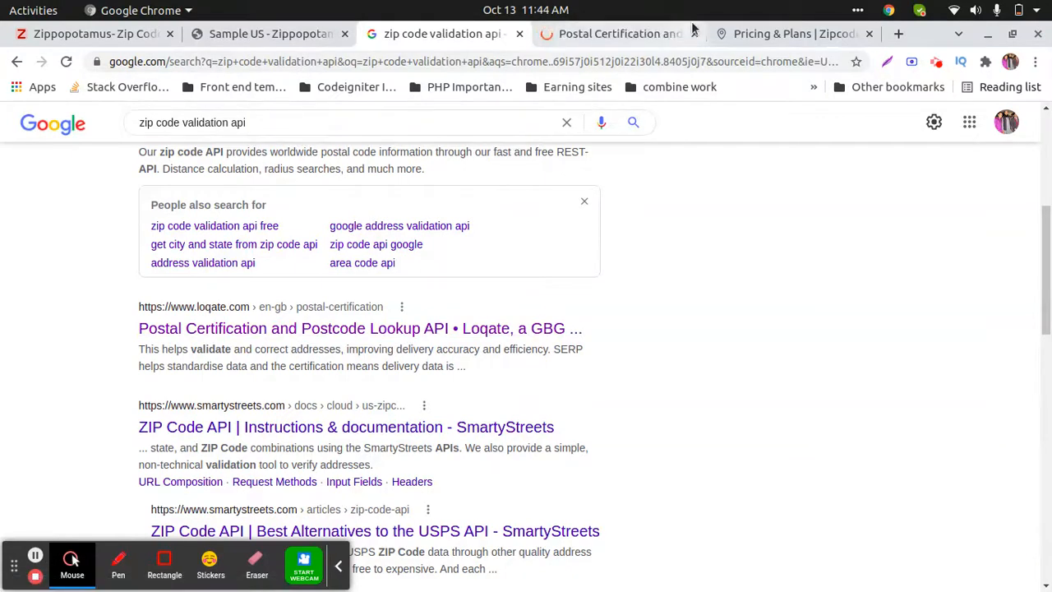
Step: Review Zipcodebase's monthly and high-volume plans (Large, Very Large, Premium)
left_click(789, 33)
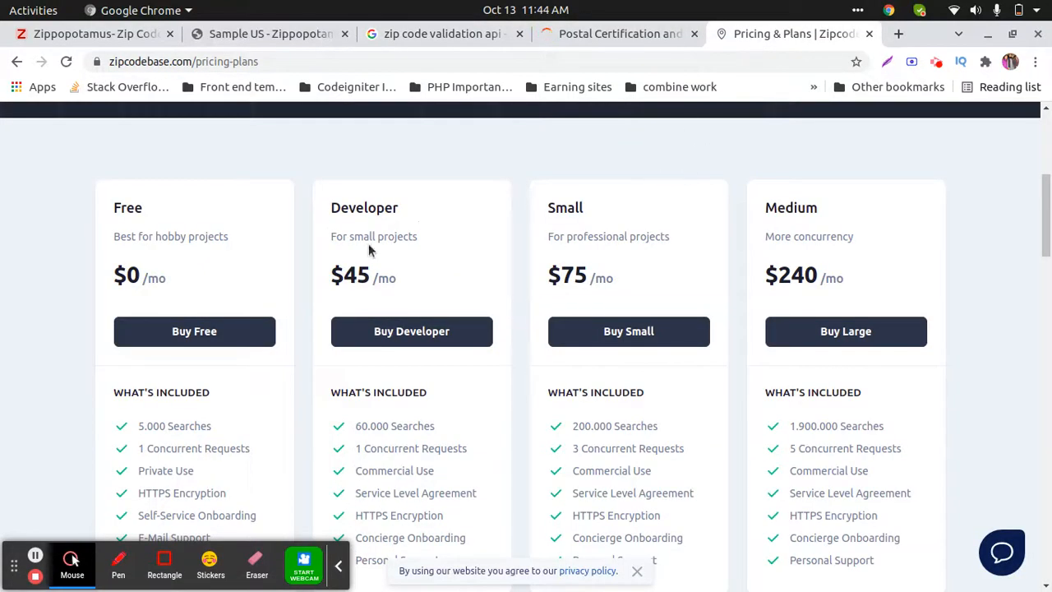
scroll("down", 3)
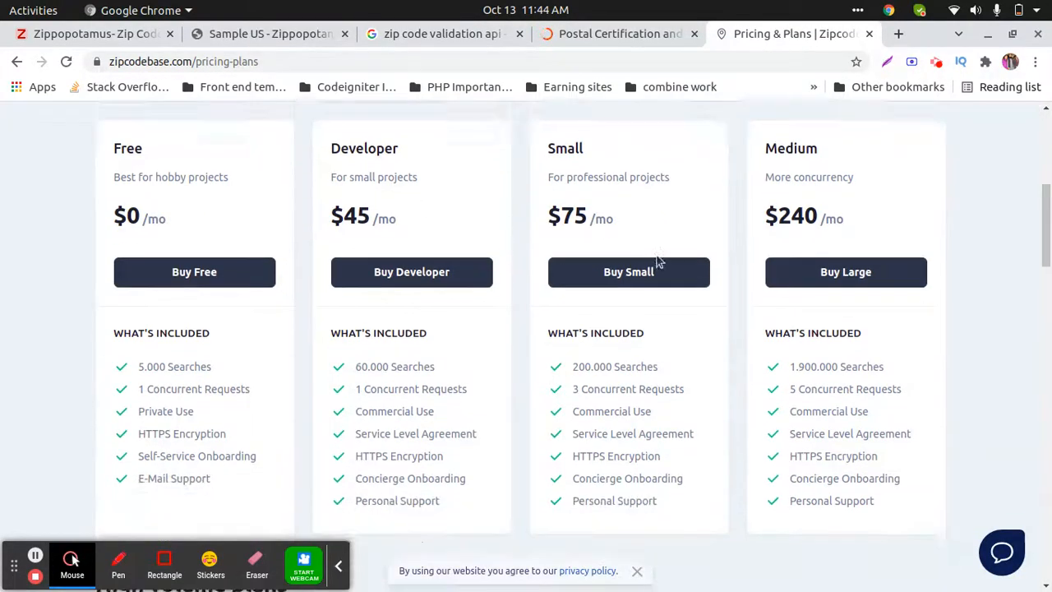
scroll("down", 3)
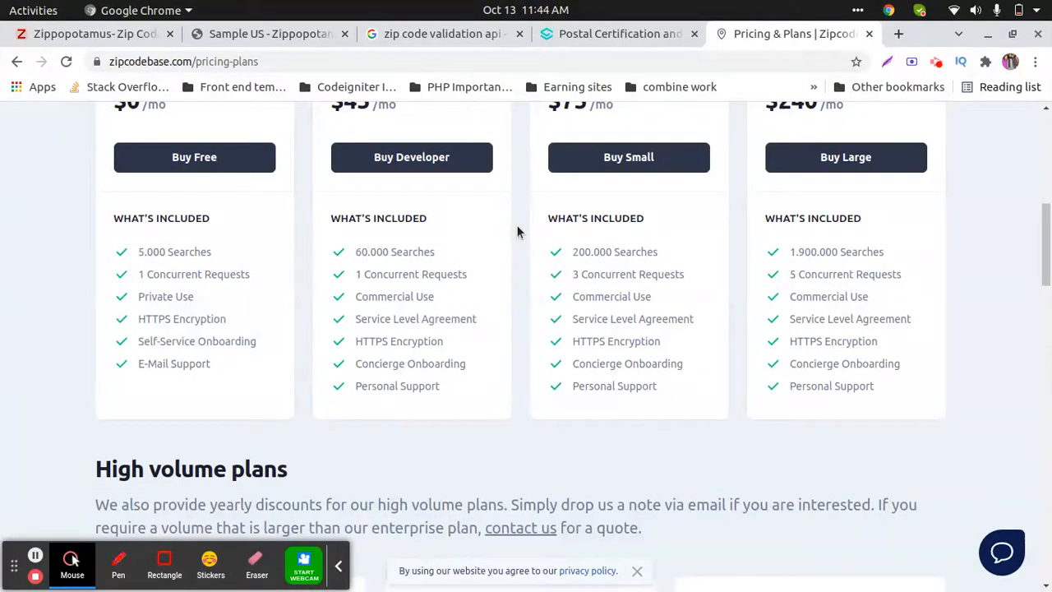
scroll("down", 3)
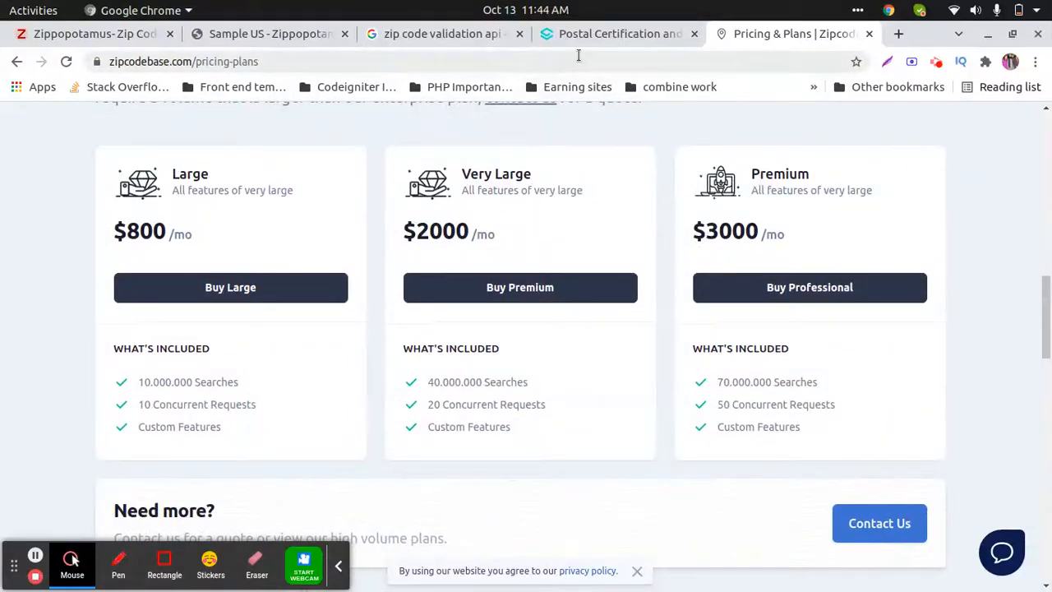
Step: Check the Loqate postal certification page, then bring up the Zippopotam.us homepage
left_click(619, 33)
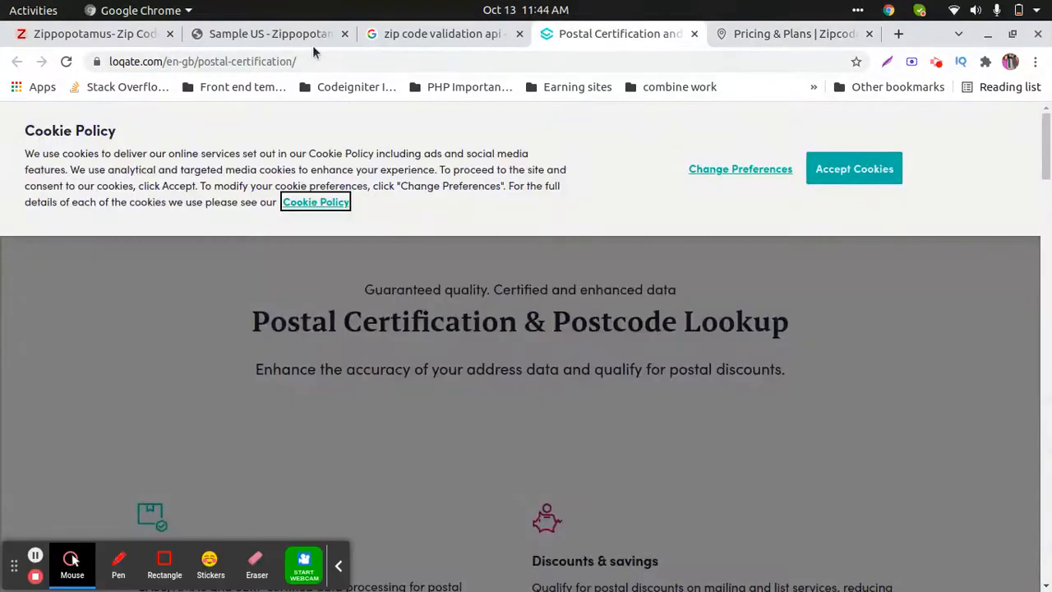
left_click(267, 33)
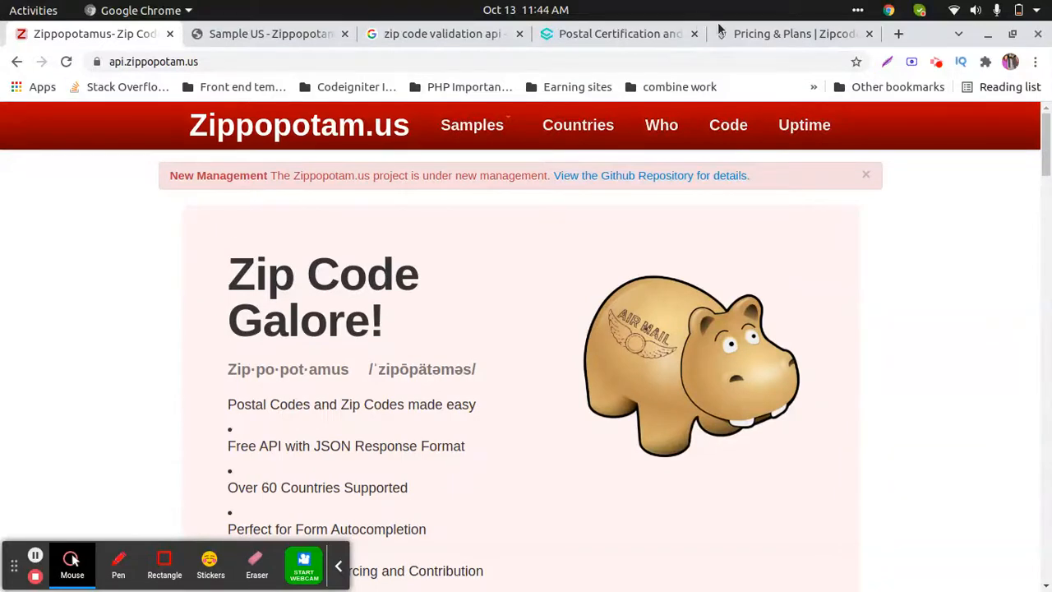
Step: Return Zipcodebase to its home page, then view Zippopotam.us's API URL structure and 90210 example
left_click(789, 33)
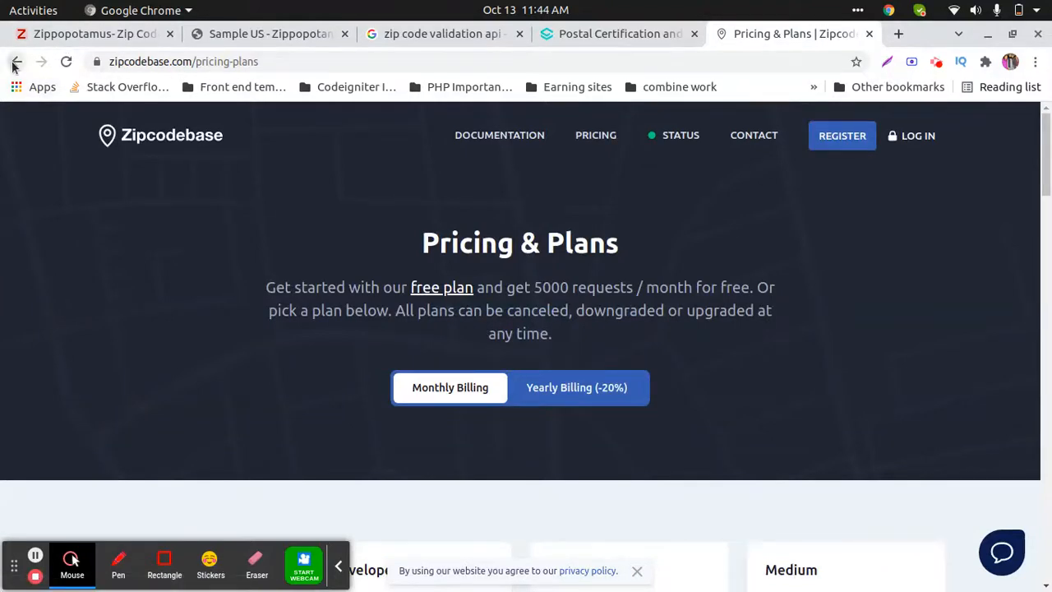
left_click(14, 60)
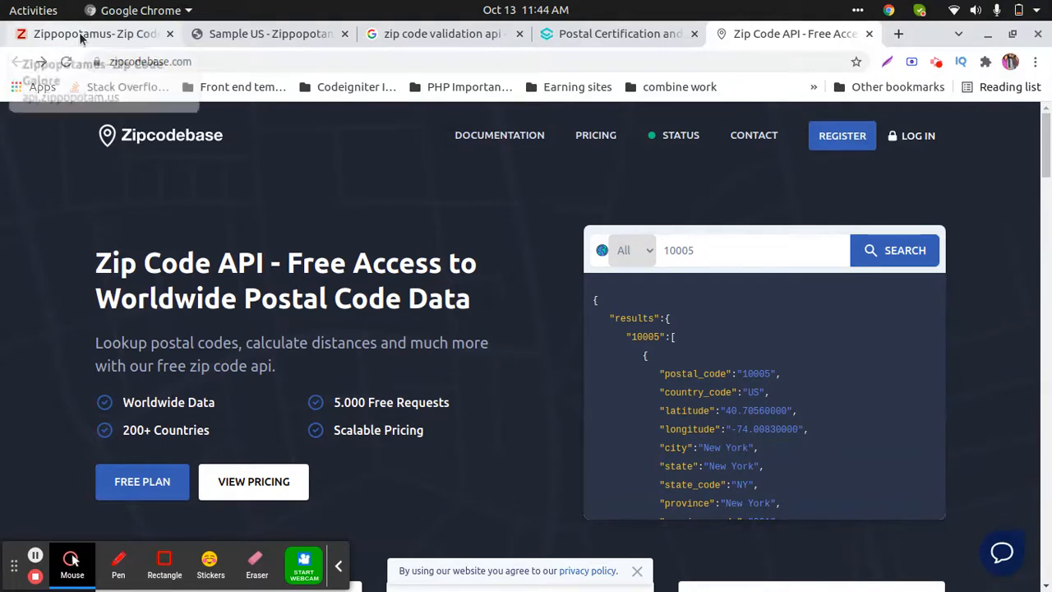
left_click(90, 33)
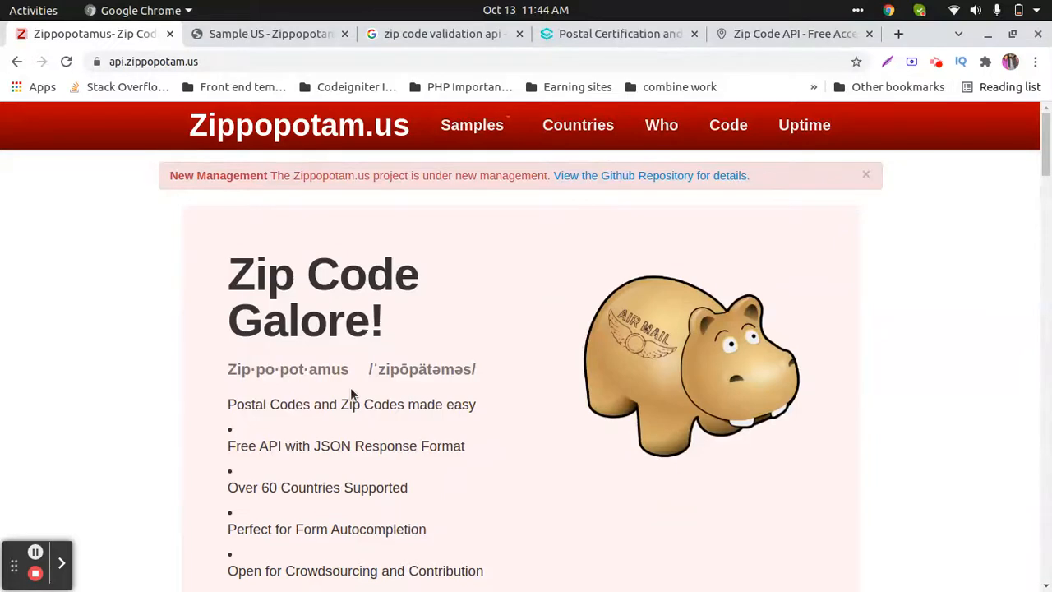
scroll("down", 3)
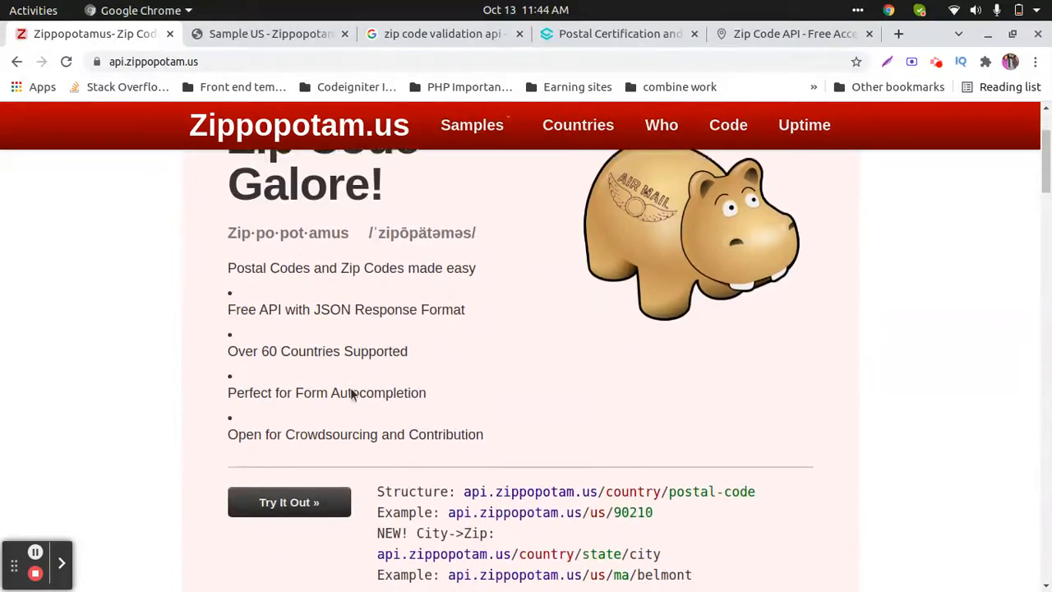
scroll("down", 3)
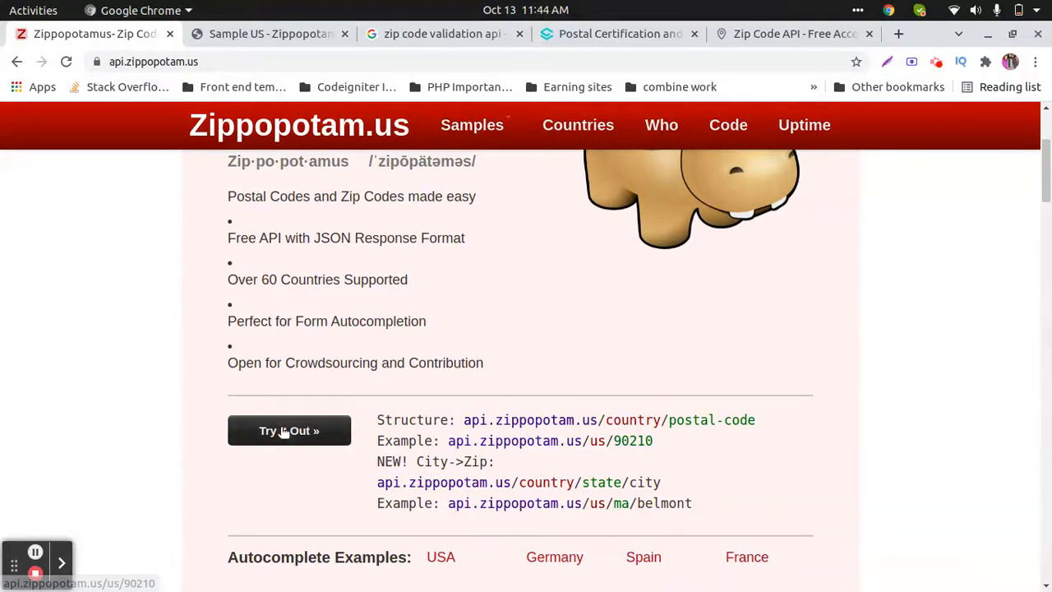
Step: View the JSON response for 90210 (Beverly Hills, California) and go back to the homepage
left_click(289, 431)
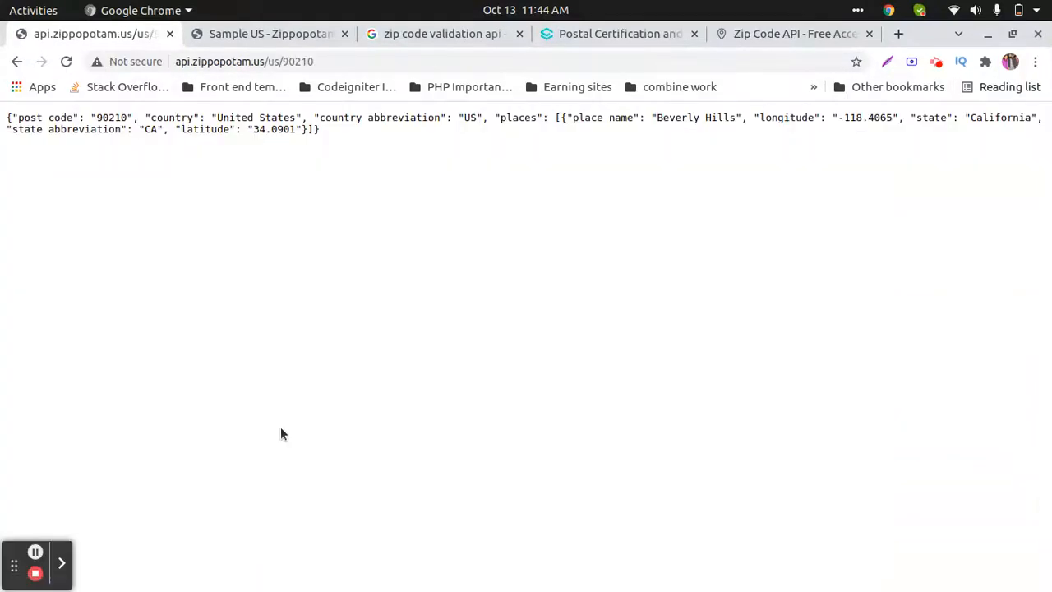
mouse_move(337, 146)
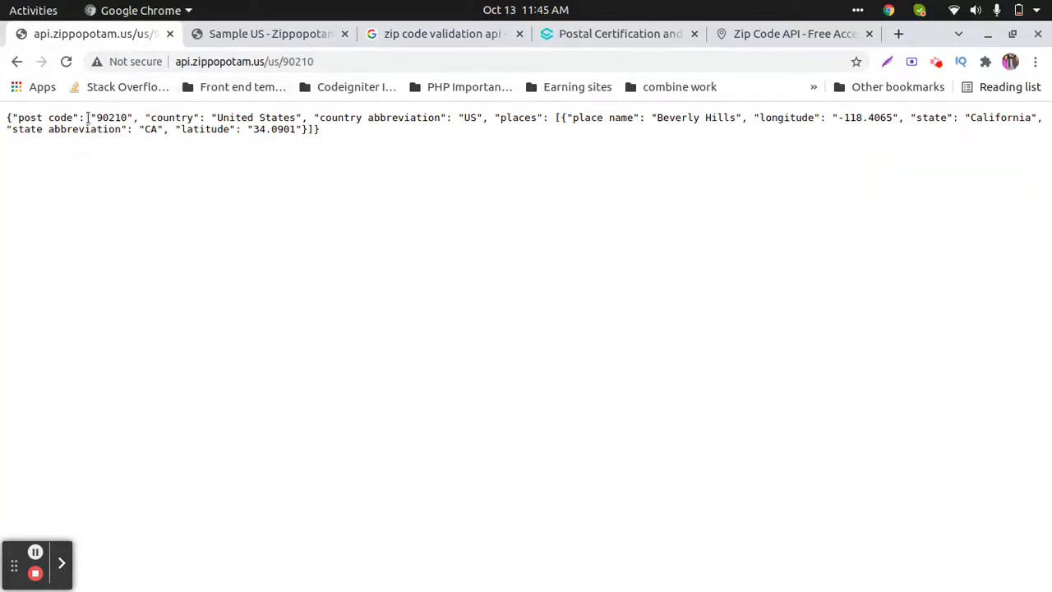
mouse_move(152, 117)
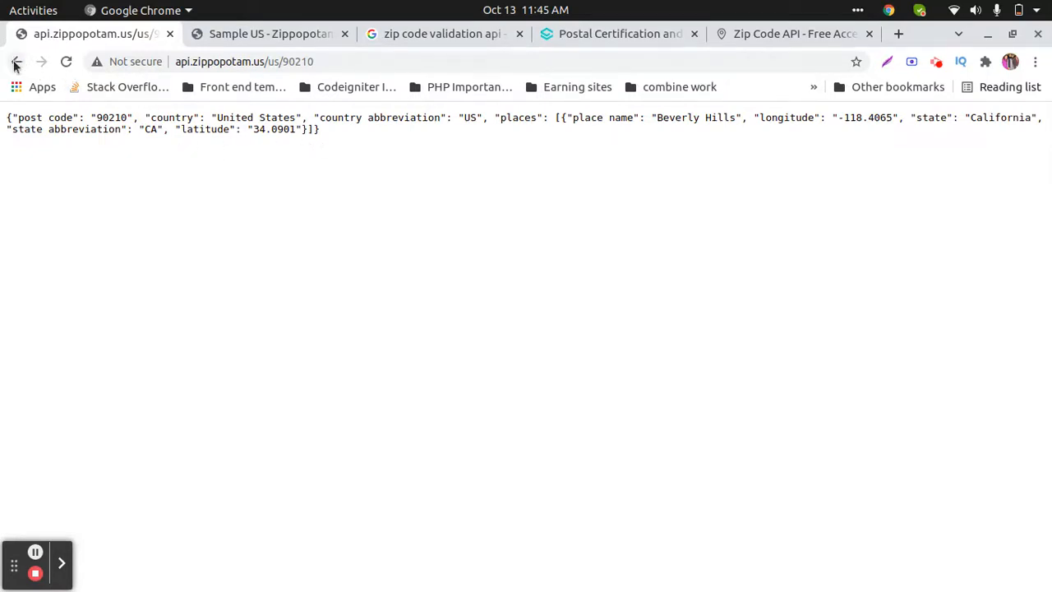
left_click(17, 61)
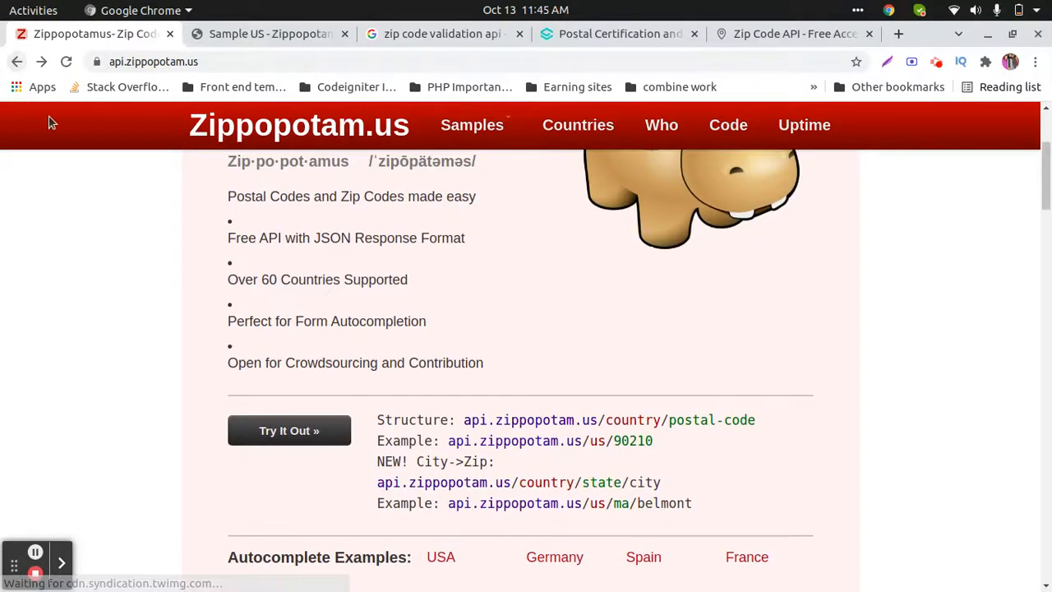
Step: Look over the JavaScript example and supported countries, then launch the USA autocompletion demo
scroll("down", 3)
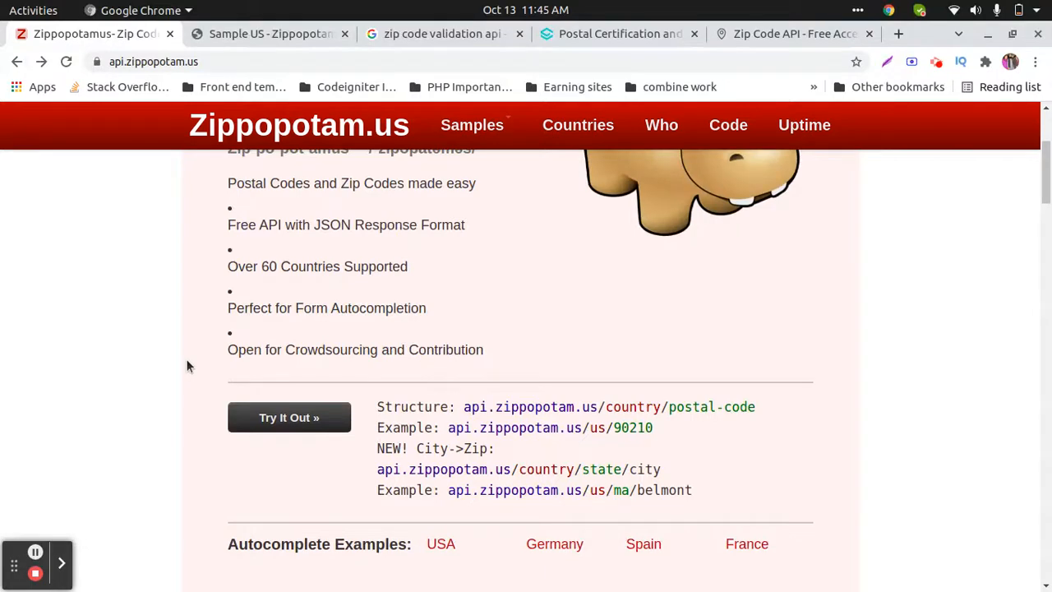
scroll("down", 3)
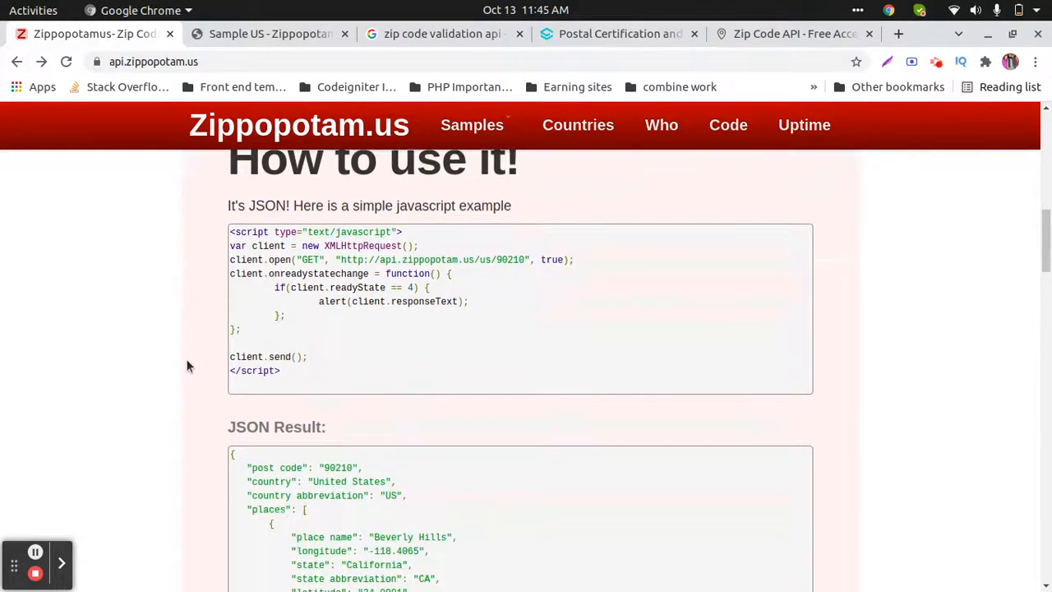
scroll("down", 3)
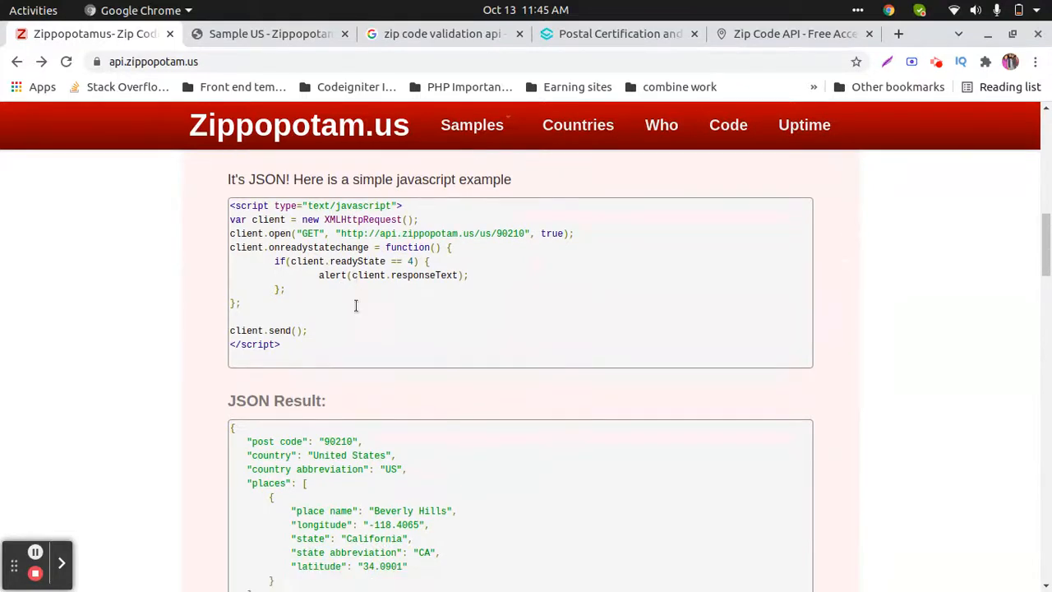
left_click(579, 125)
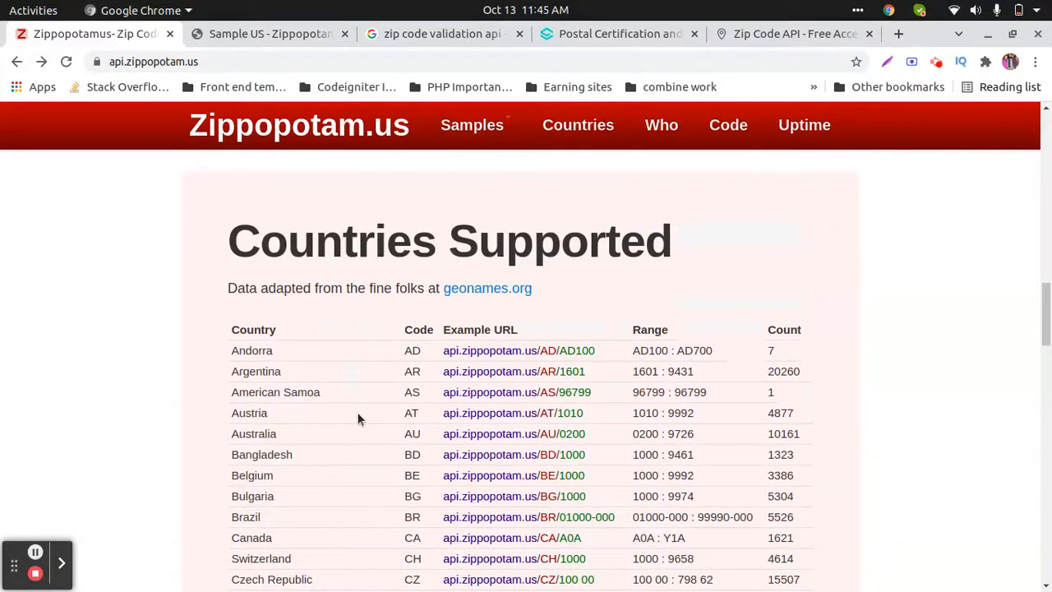
scroll("down", 3)
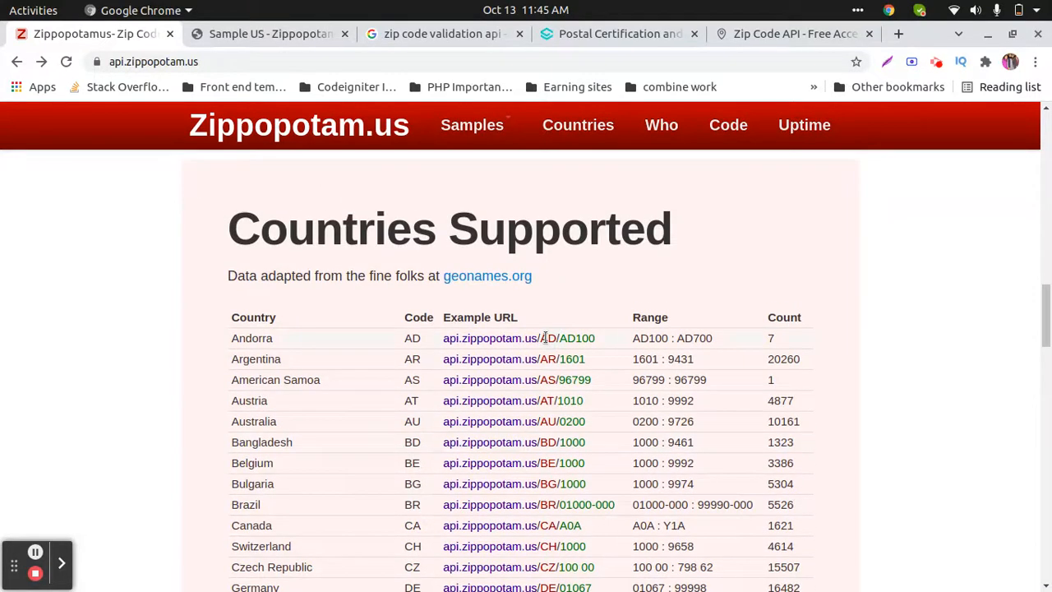
double_click(546, 339)
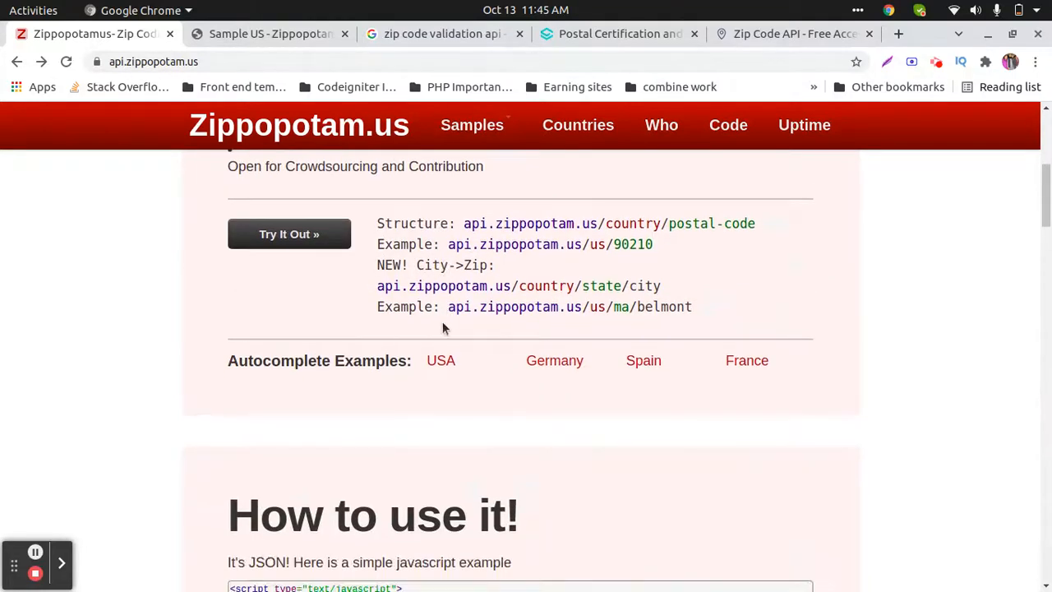
left_click(440, 360)
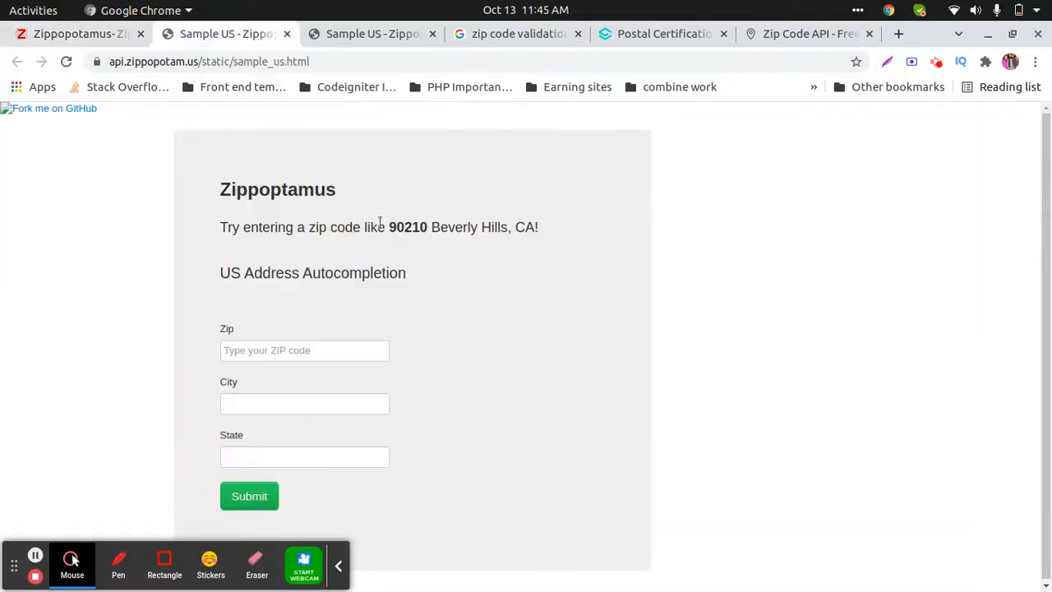
Step: Enter zip 90210 so City autofills Beverly Hills and State California, then return to the homepage tab
double_click(407, 227)
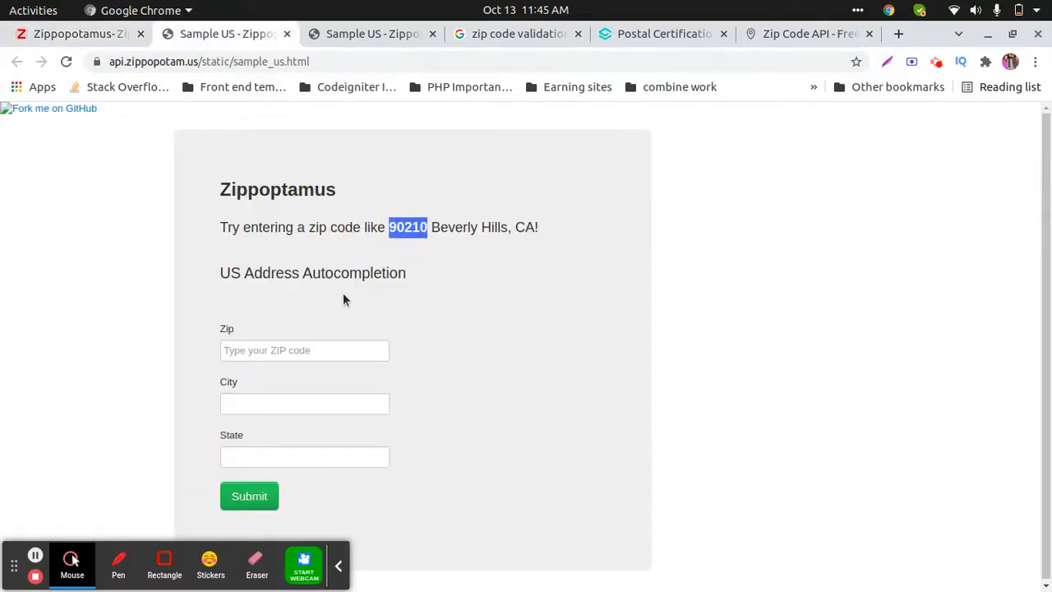
type("90210")
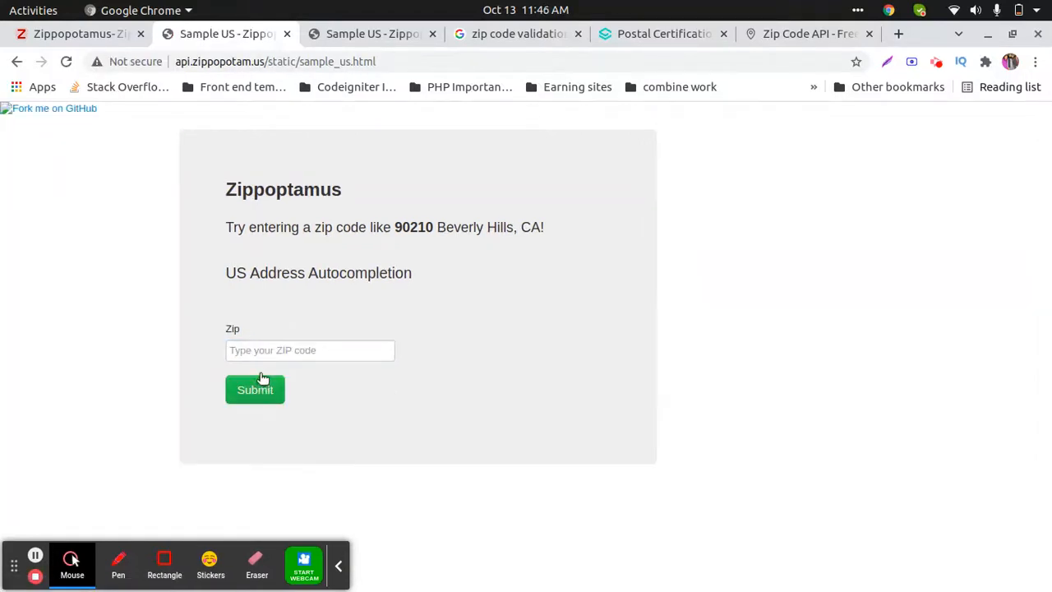
type("90210")
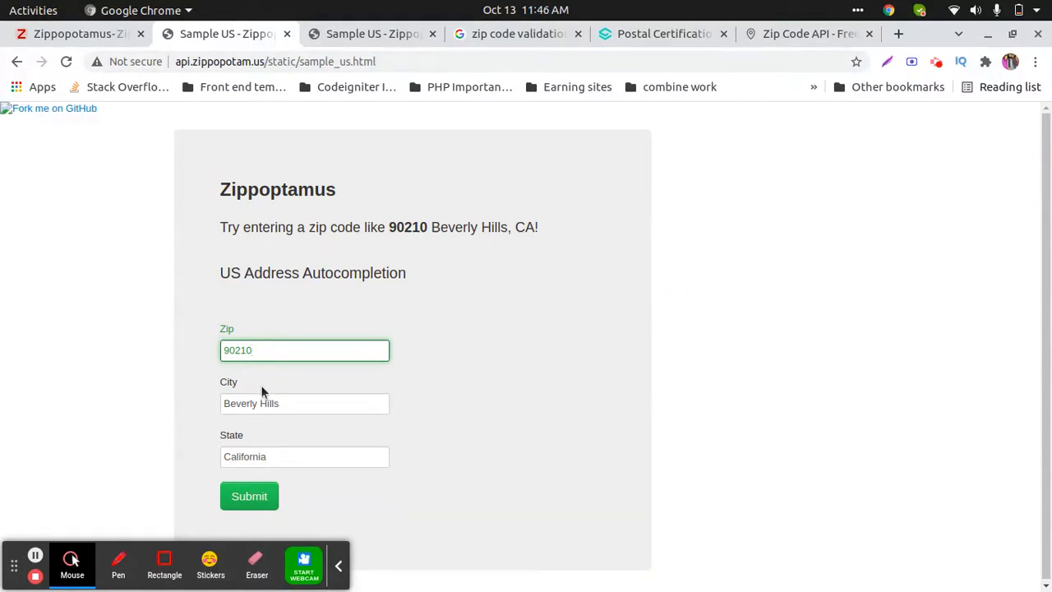
left_click(74, 32)
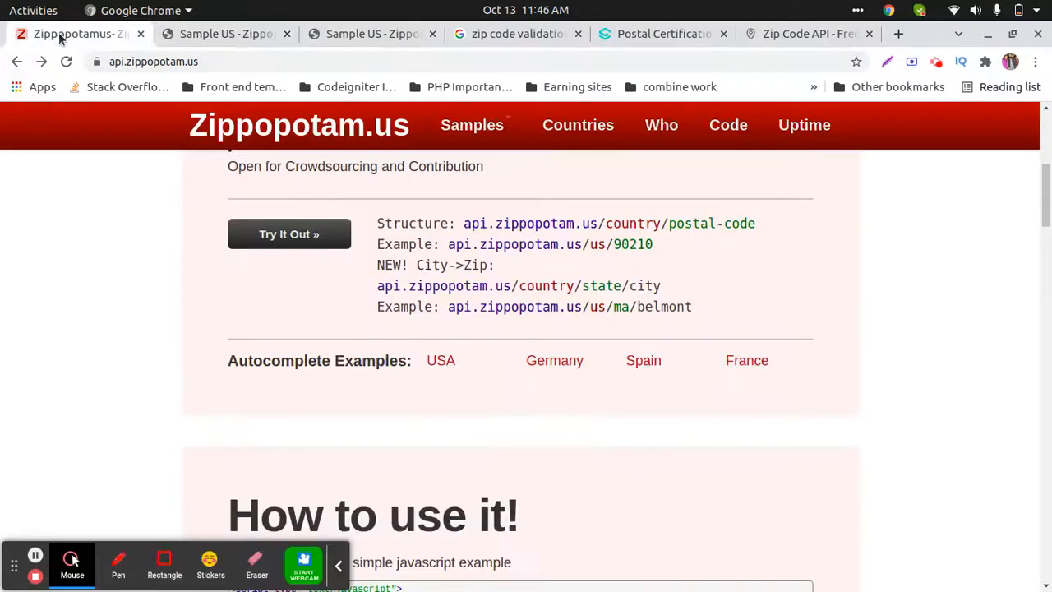
mouse_move(290, 233)
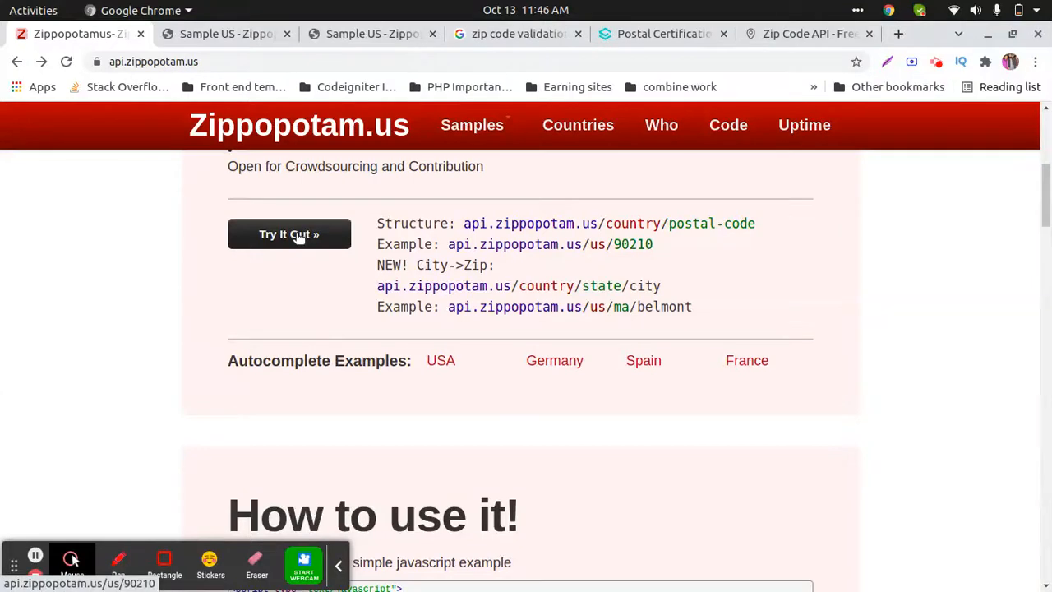
mouse_move(309, 273)
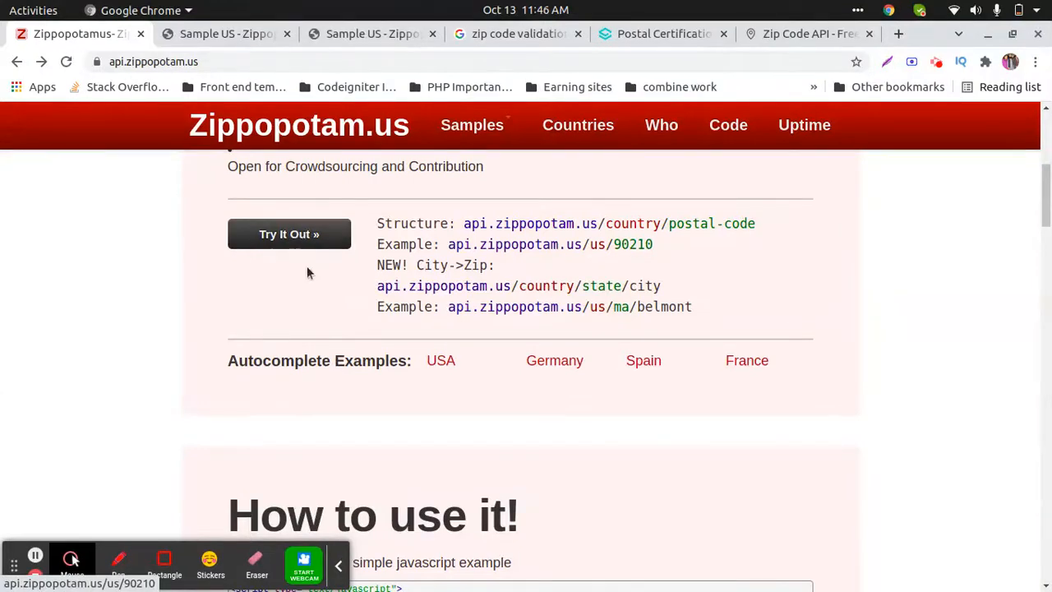